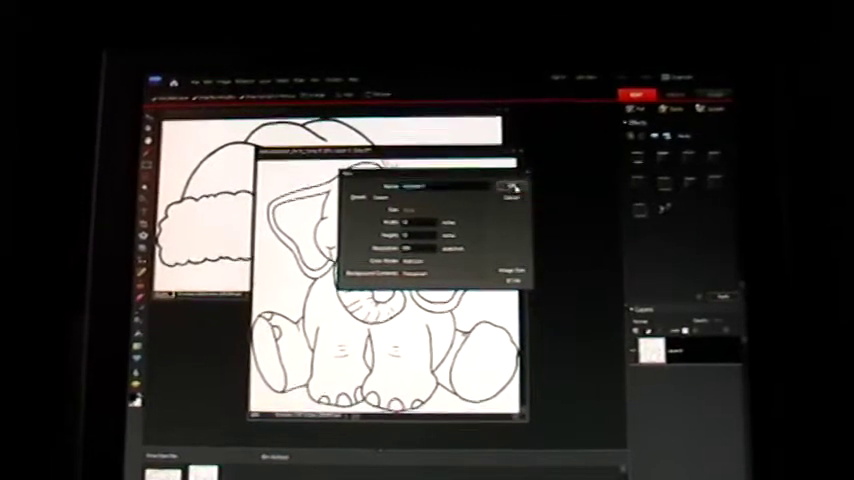
Step: Open the Image menu to resize the elephant line drawing
{"action": "left_click", "coordinate": [512, 196]}
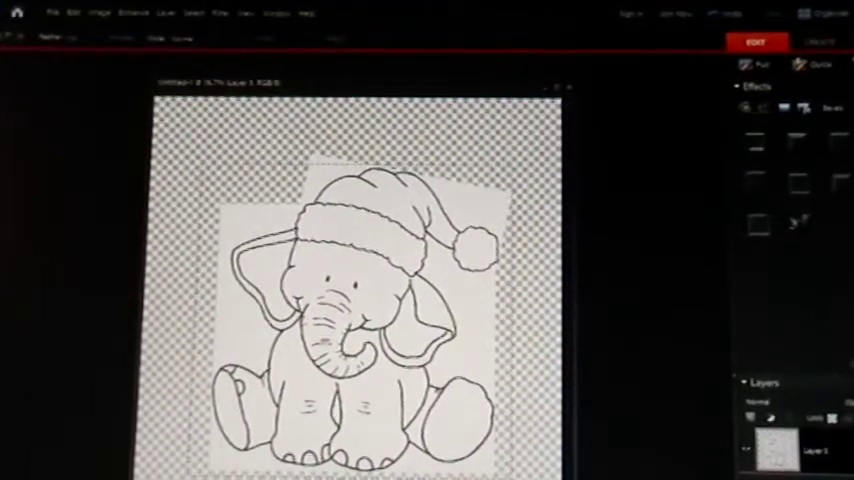
Step: Crop the canvas to leave only a small transparent margin around the hatted elephant
{"action": "left_click", "coordinate": [98, 12]}
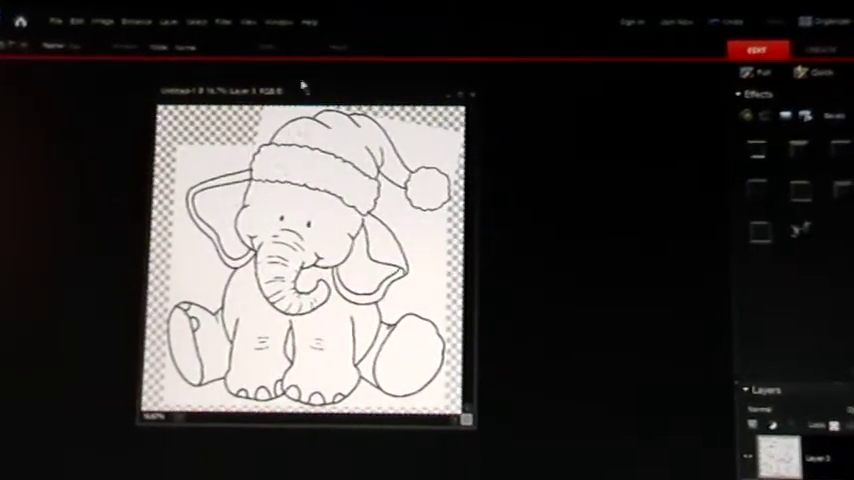
Step: Start Save As for the hatted elephant with PNG (*.PNG) as the file format
{"action": "left_click", "coordinate": [68, 20]}
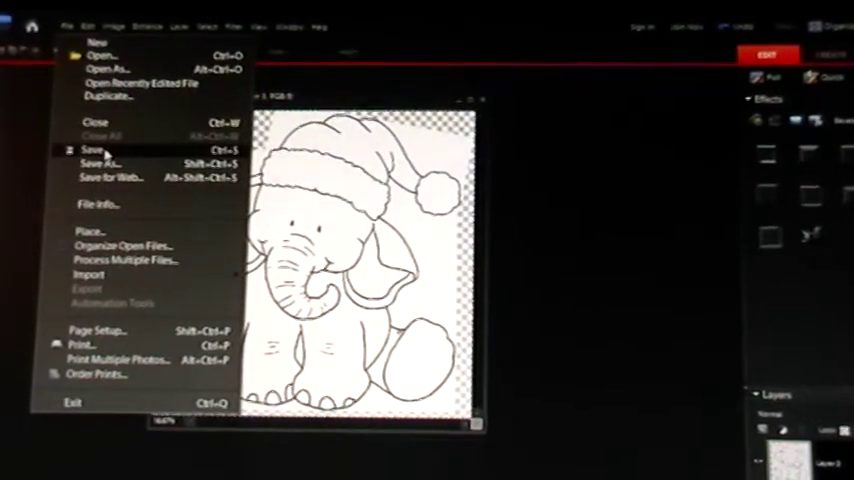
{"action": "left_click", "coordinate": [100, 164]}
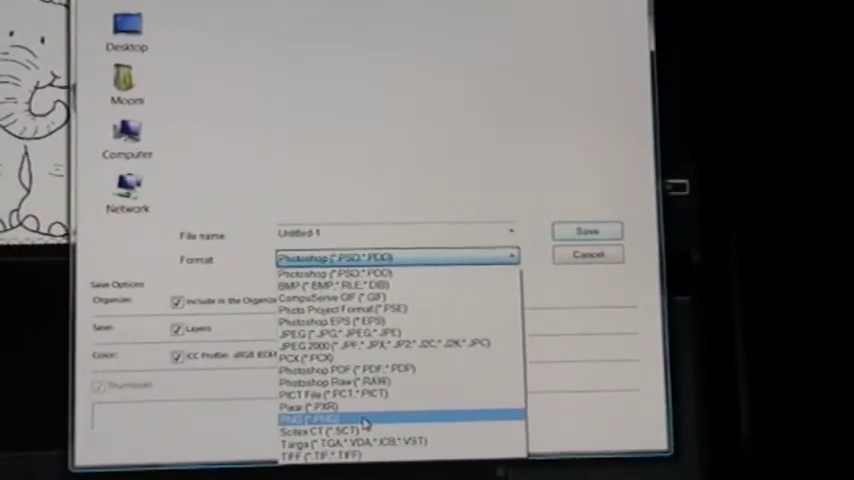
{"action": "left_click", "coordinate": [320, 418]}
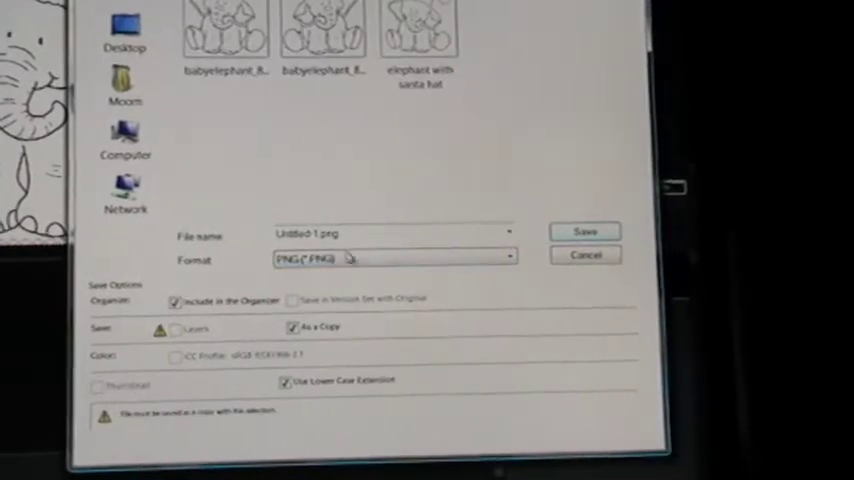